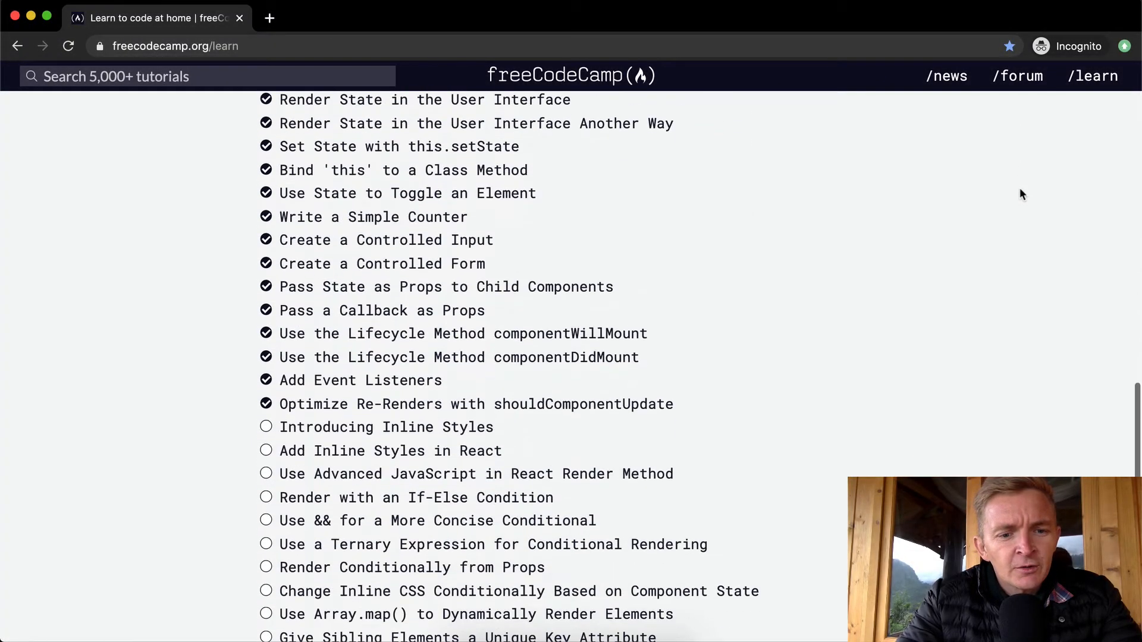
Open the 'Introducing Inline Styles' challenge from the React curriculum list
left_click(386, 427)
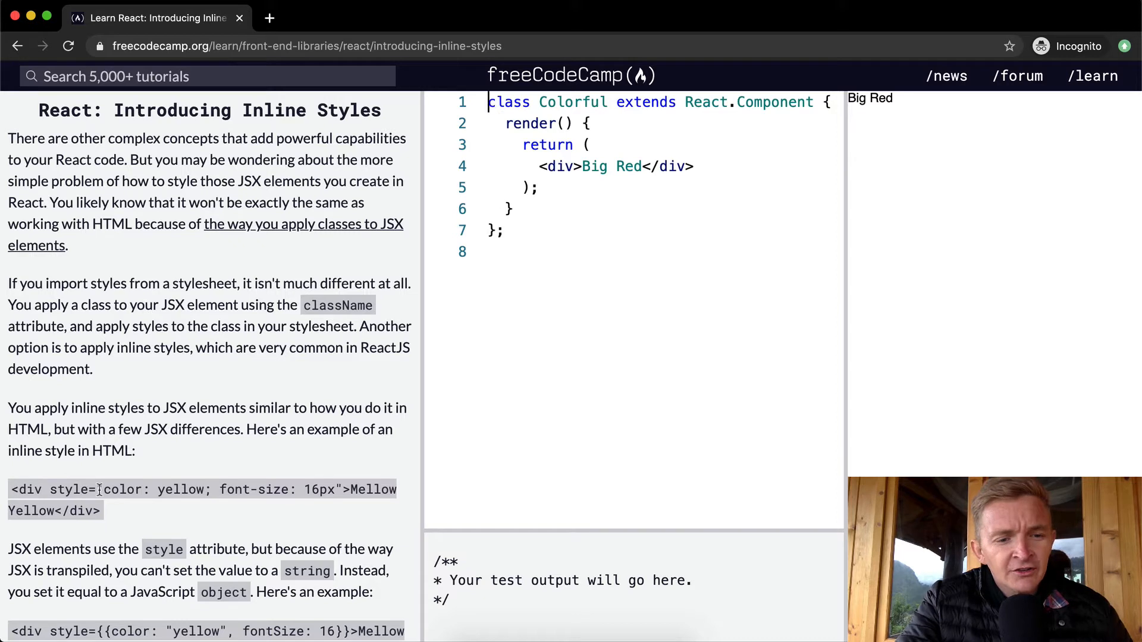
double_click(156, 489)
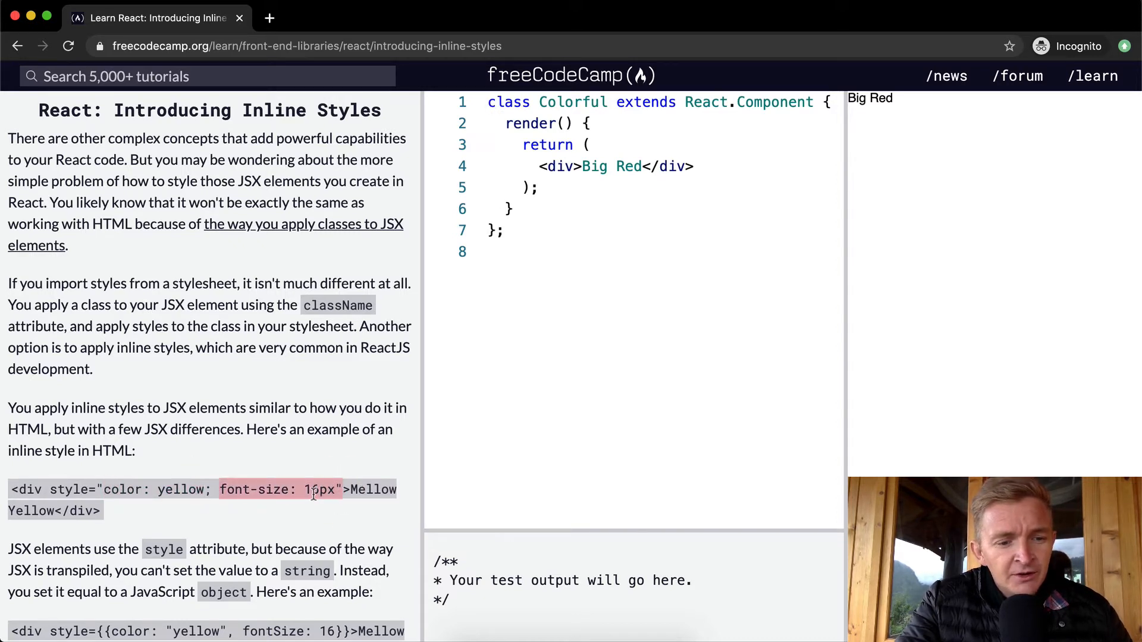
scroll("down", 3)
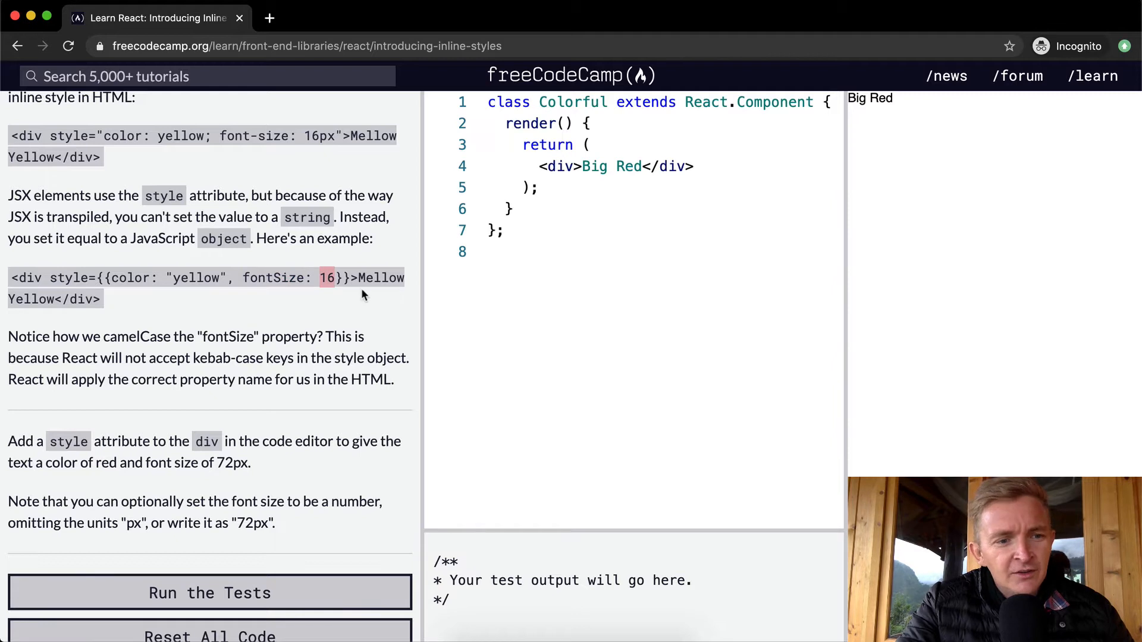
scroll("down", 3)
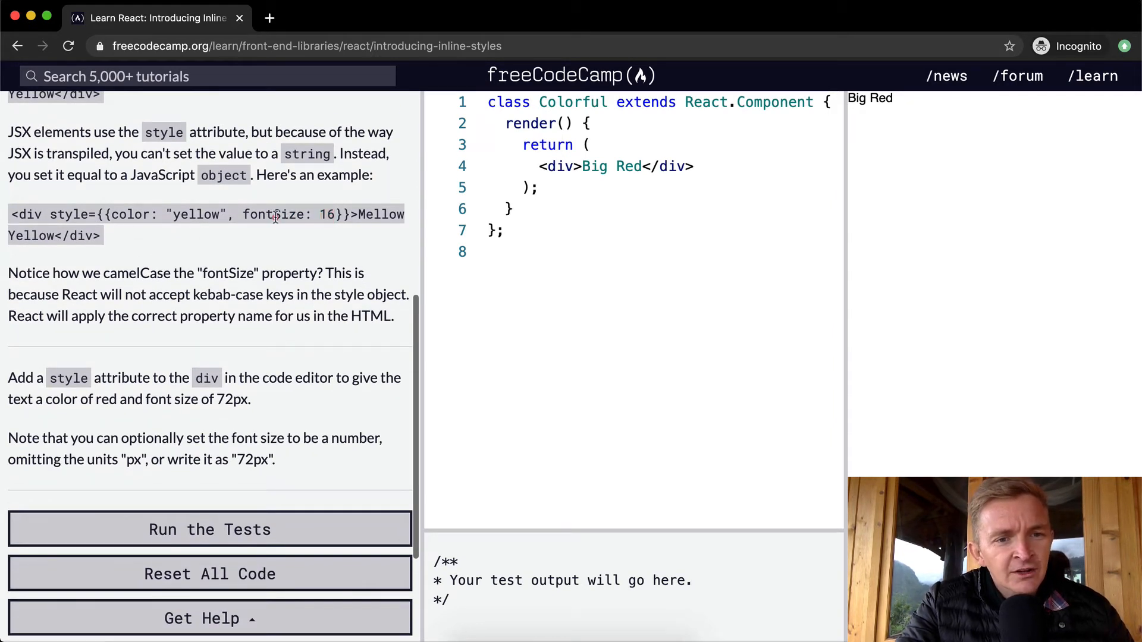
double_click(273, 214)
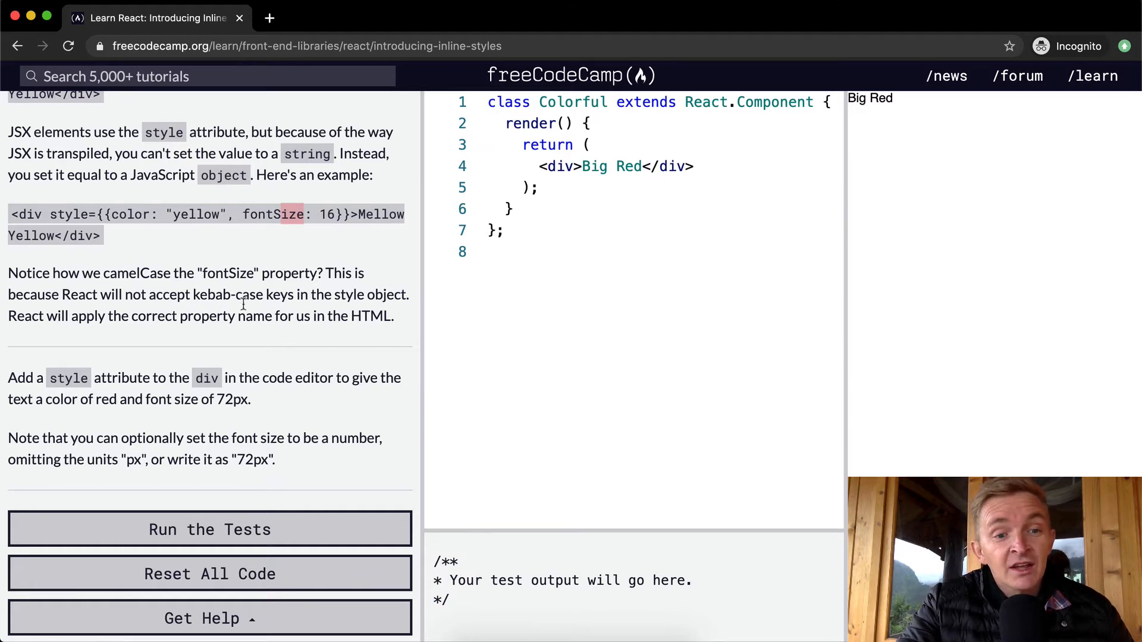
mouse_move(285, 299)
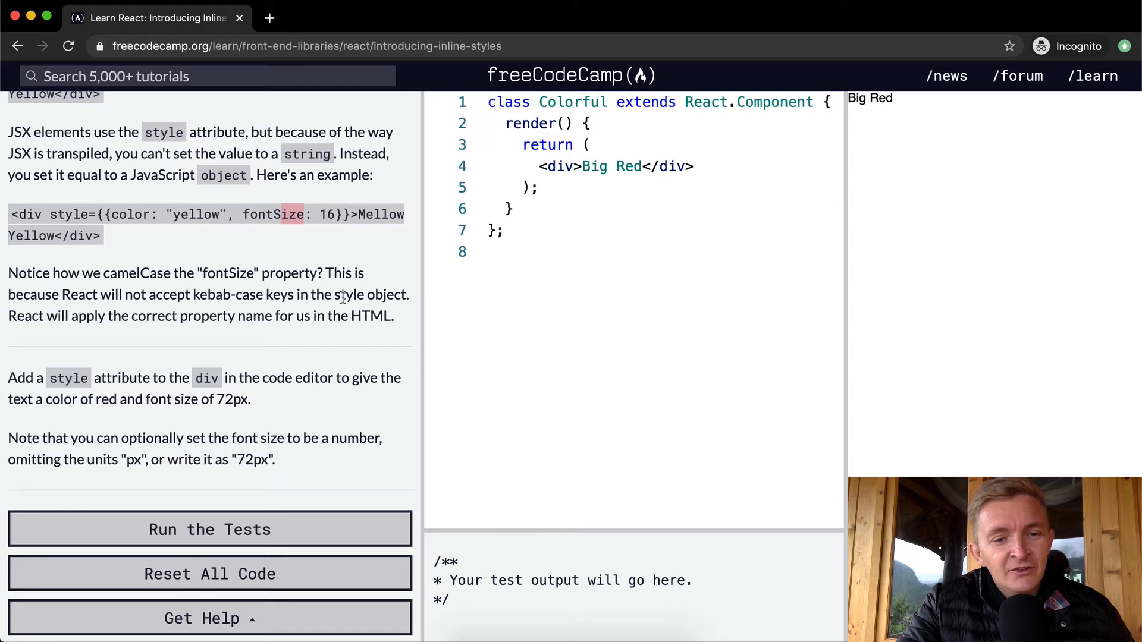
mouse_move(113, 314)
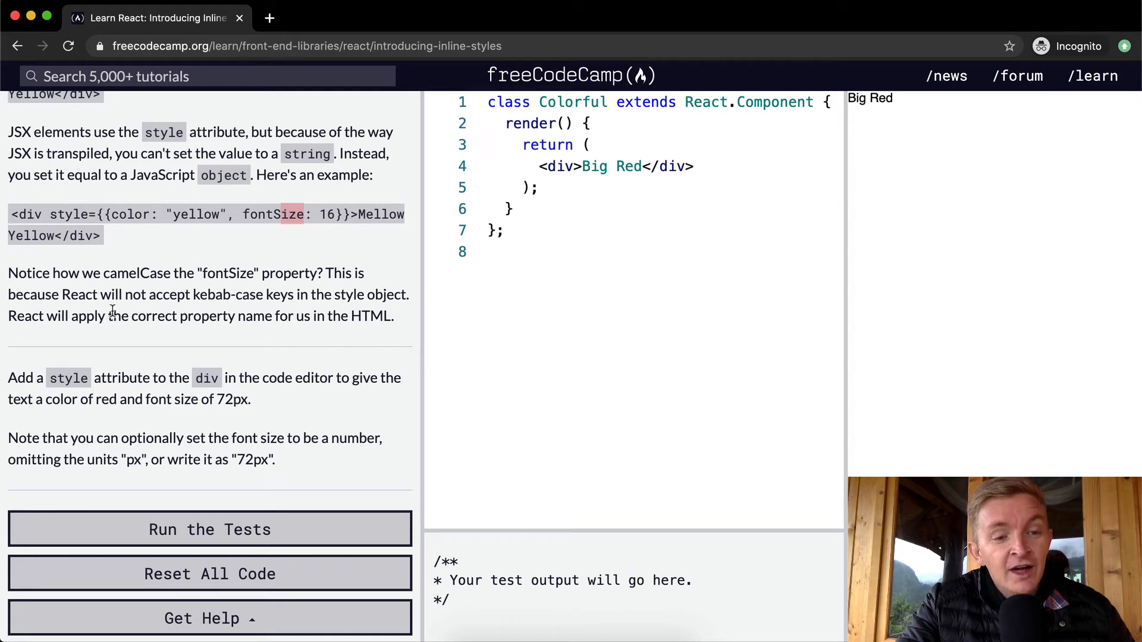
mouse_move(317, 315)
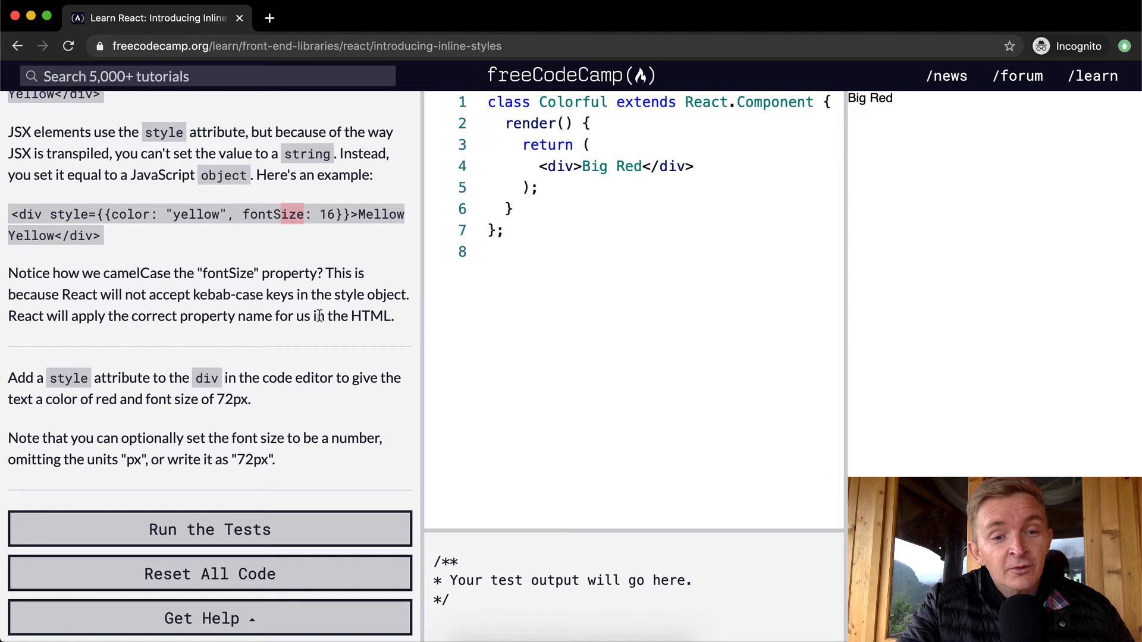
mouse_move(164, 393)
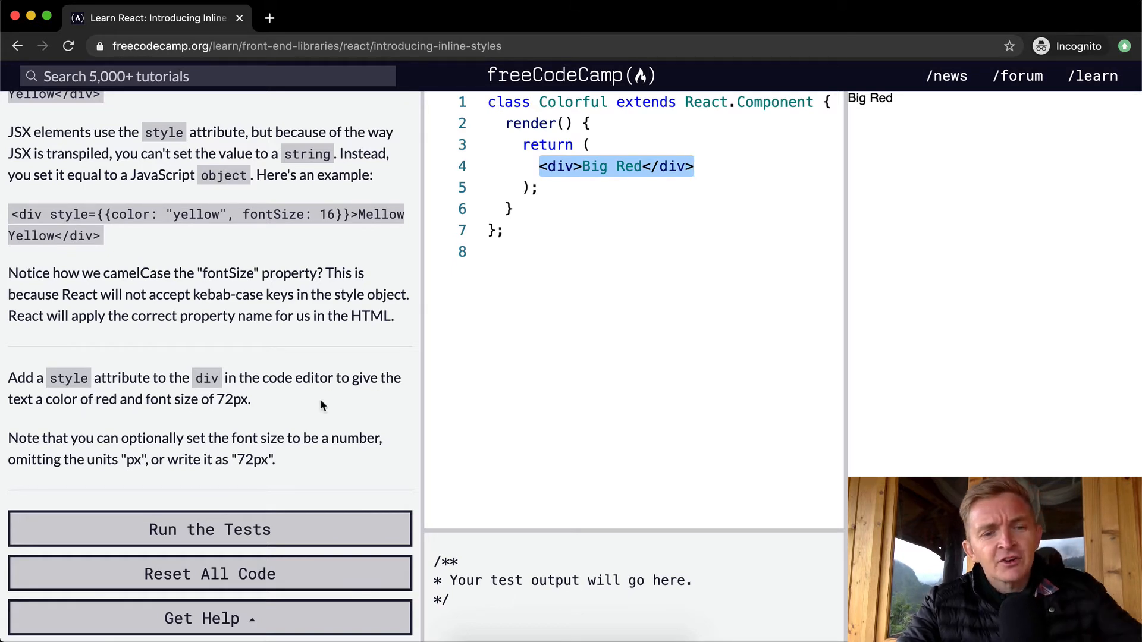
Add an inline style object to the Colorful div with color "red"
left_click(574, 166)
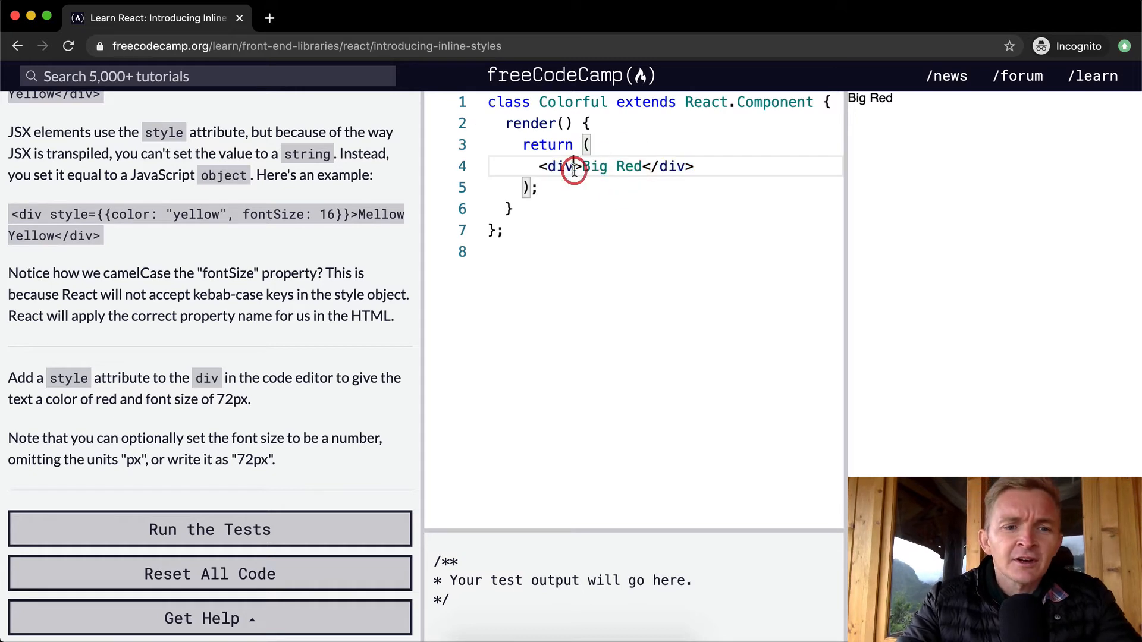
type("s")
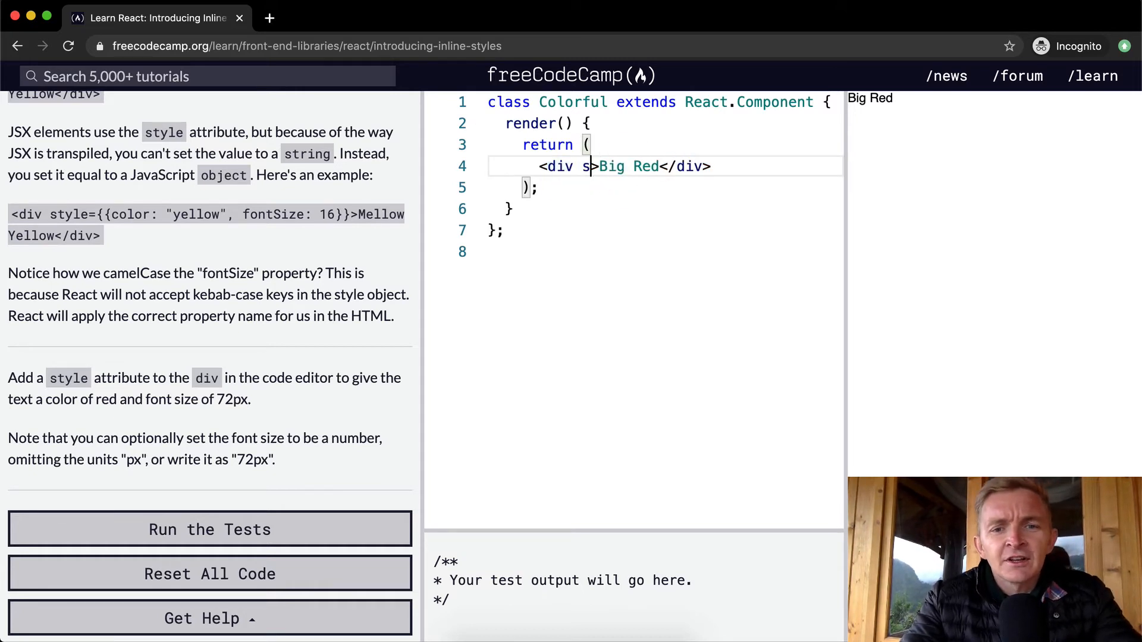
type("tyle")
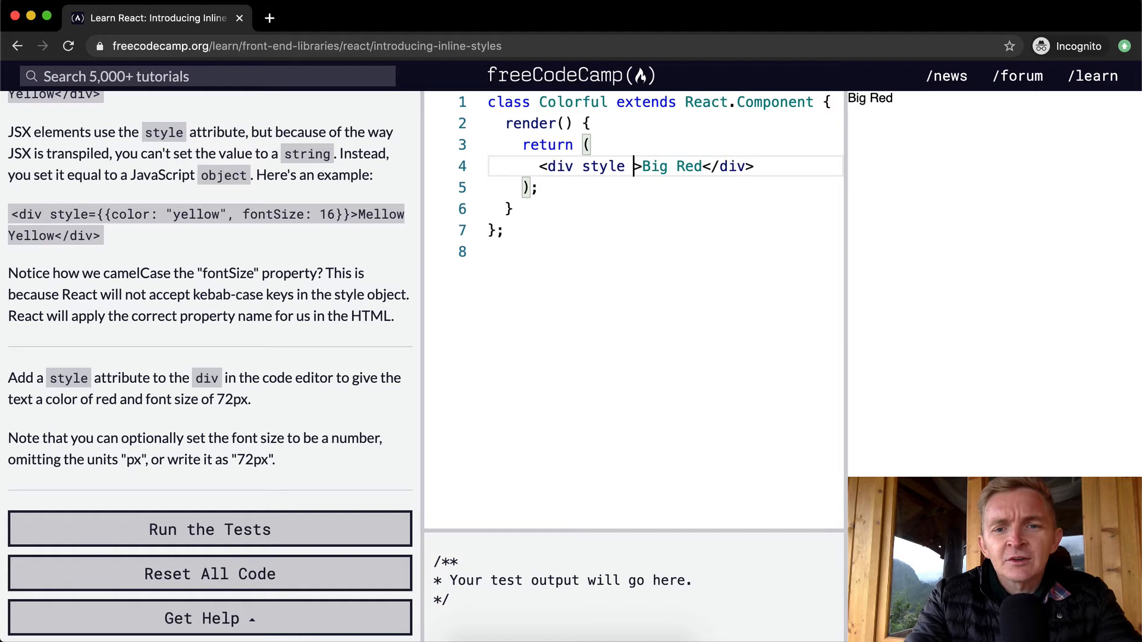
type("={}")
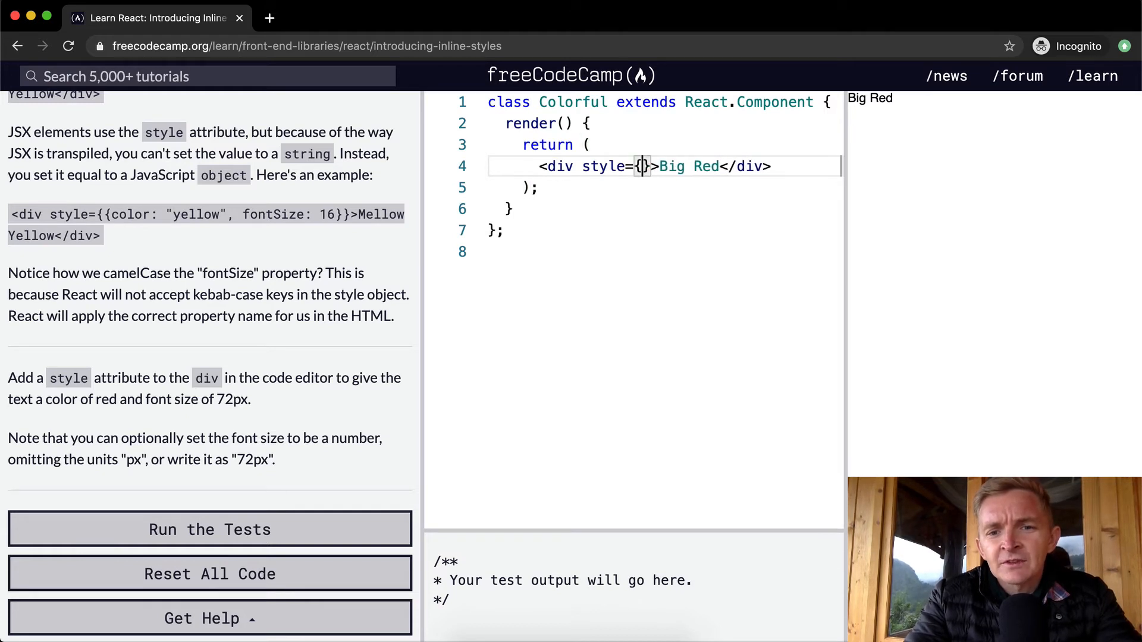
type("{{")
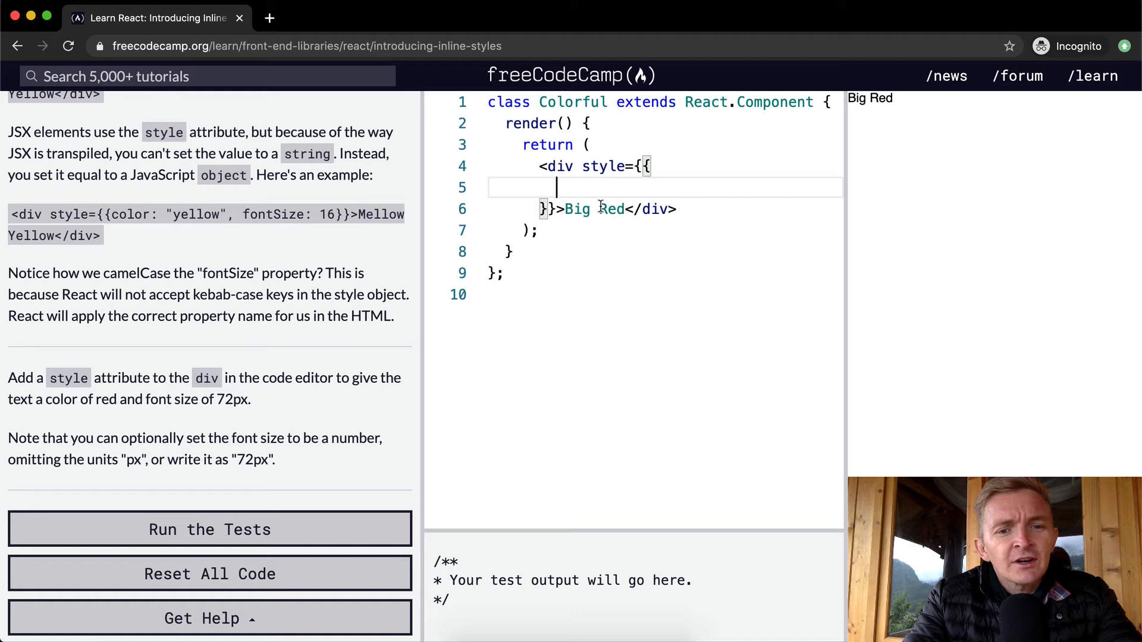
type("color")
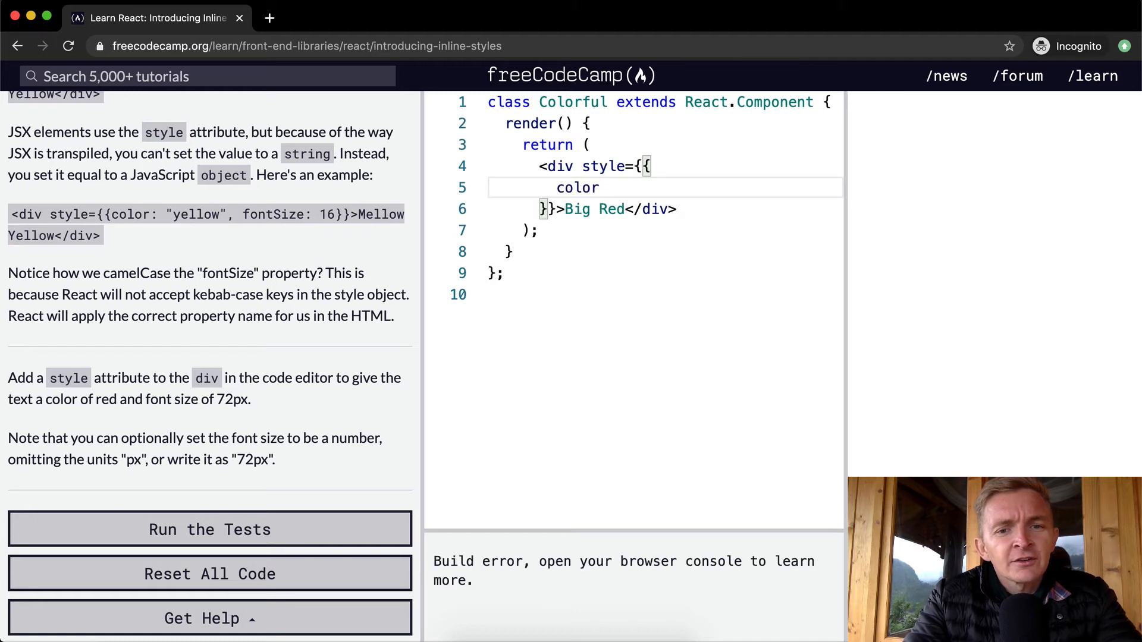
type(":")
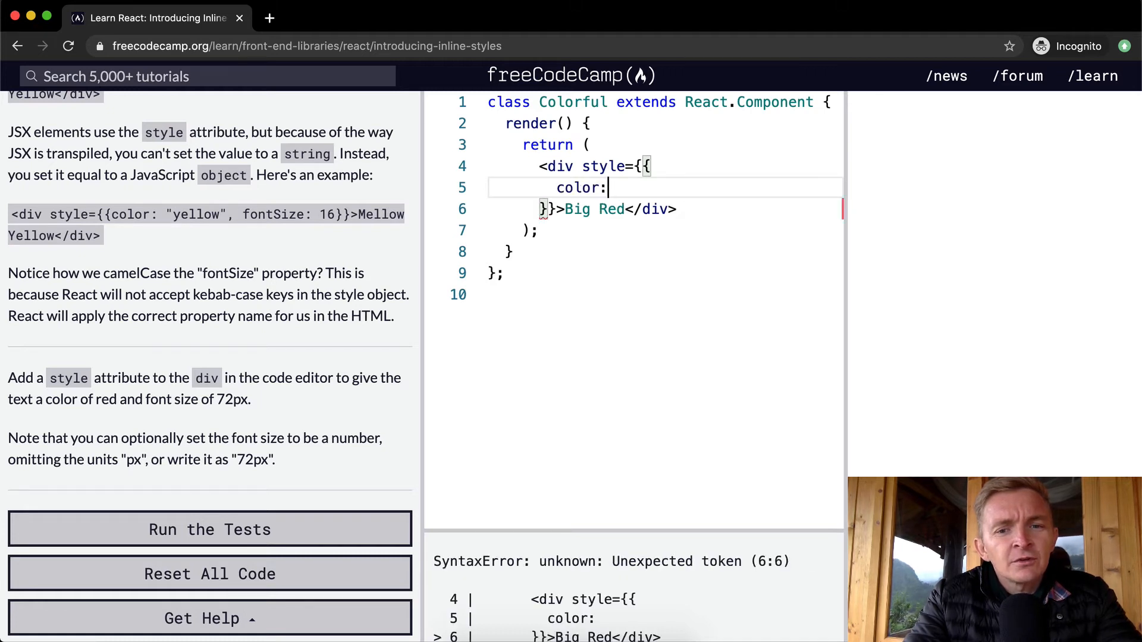
type("\"red\"")
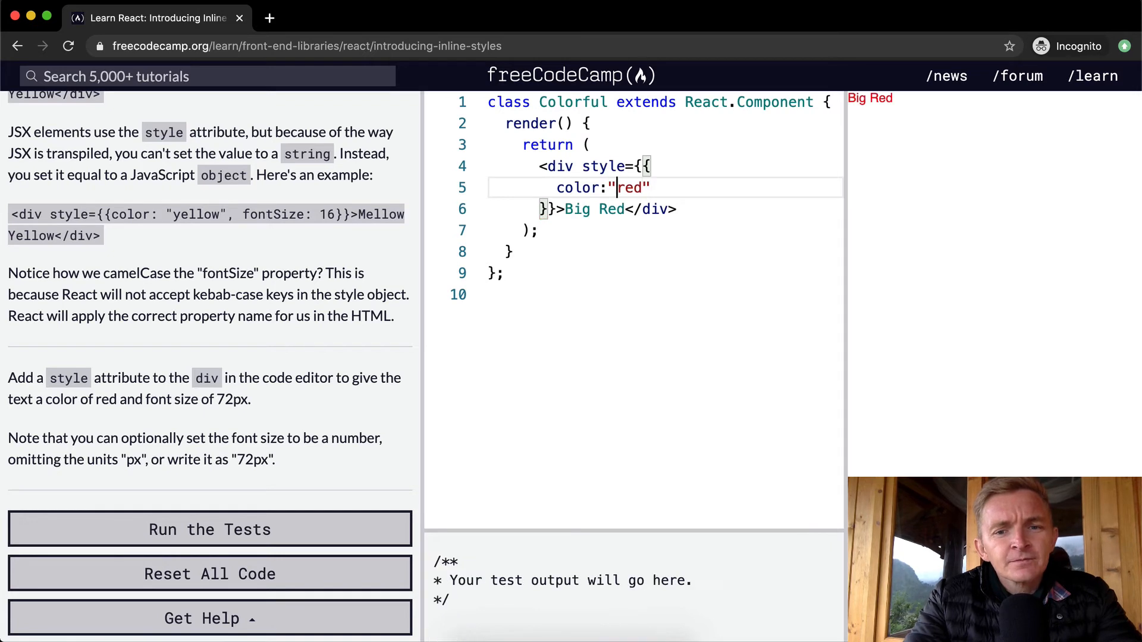
Add fontSize "72px" to the div's inline style object
type(",")
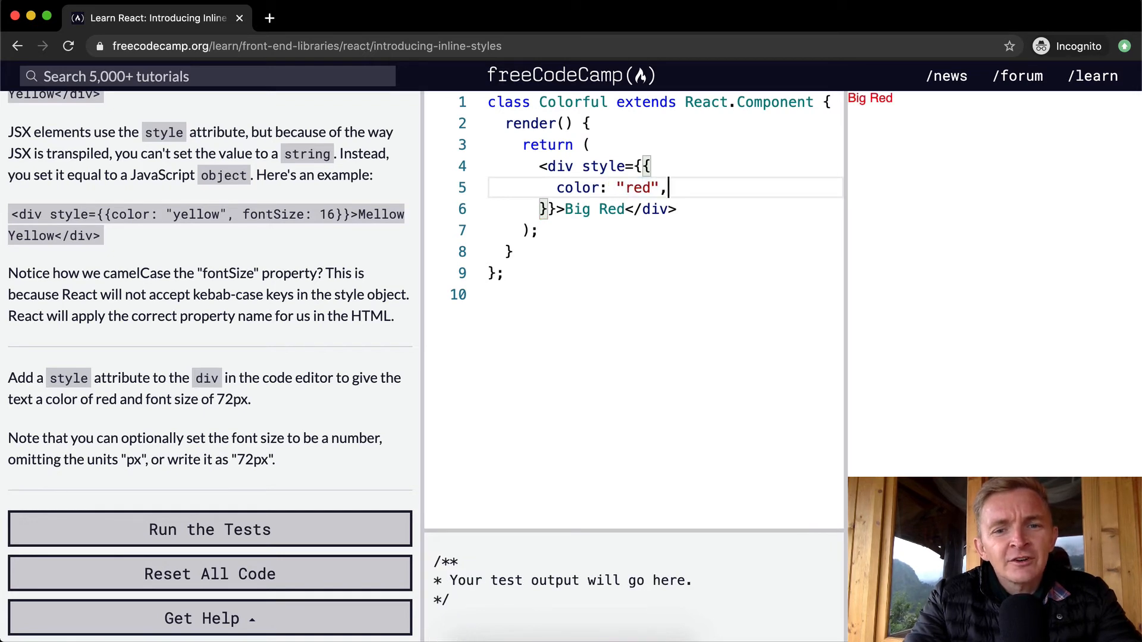
type("font")
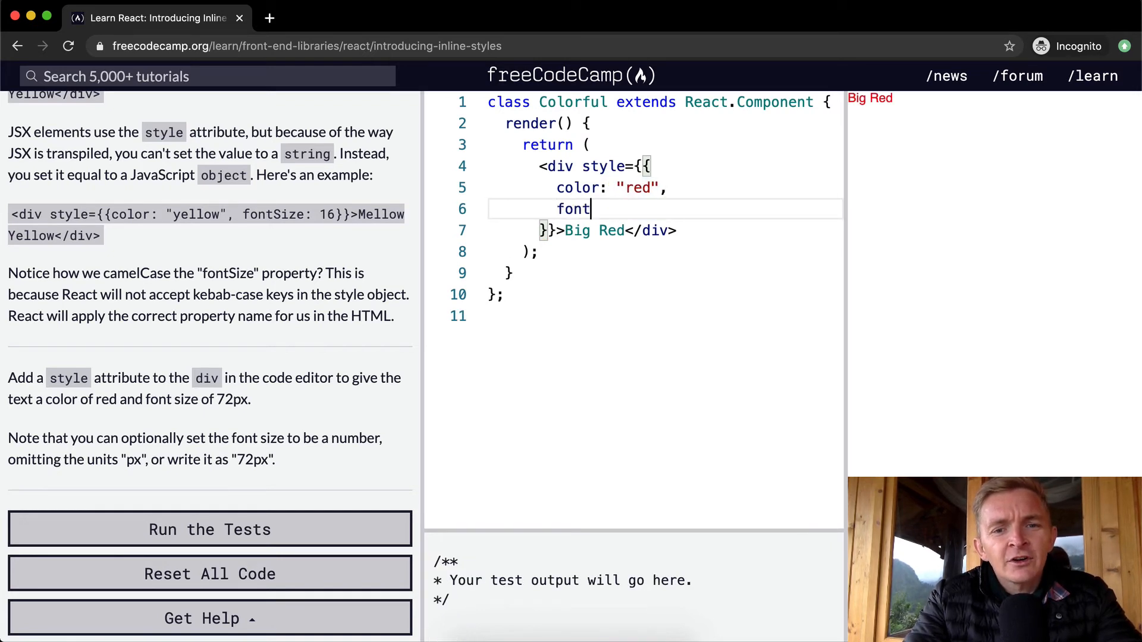
type("Size")
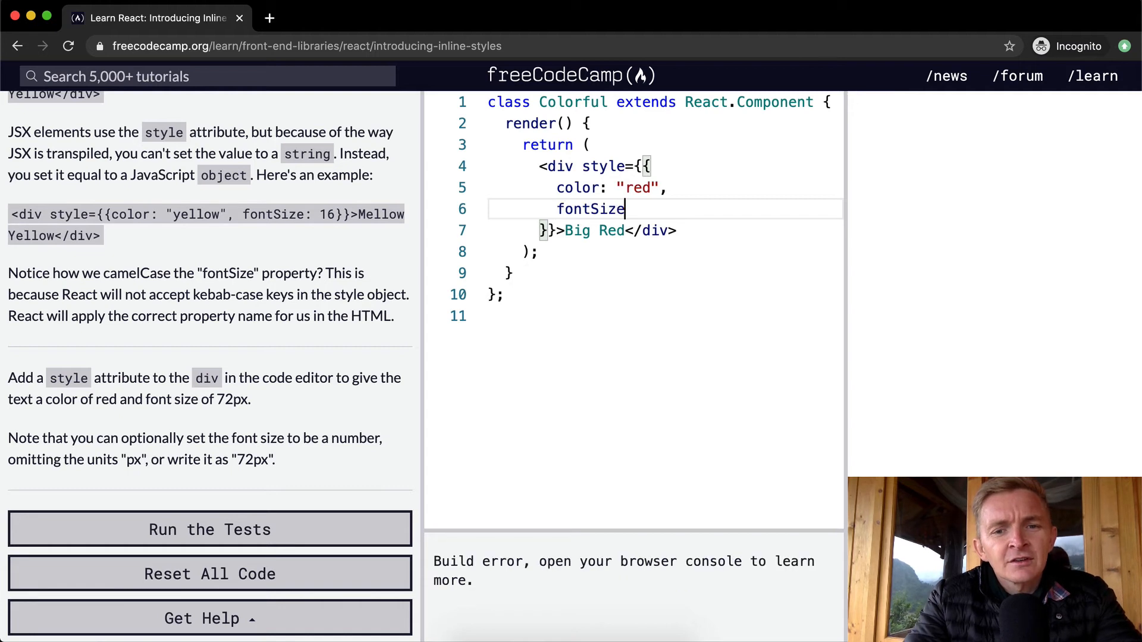
type(": \"7")
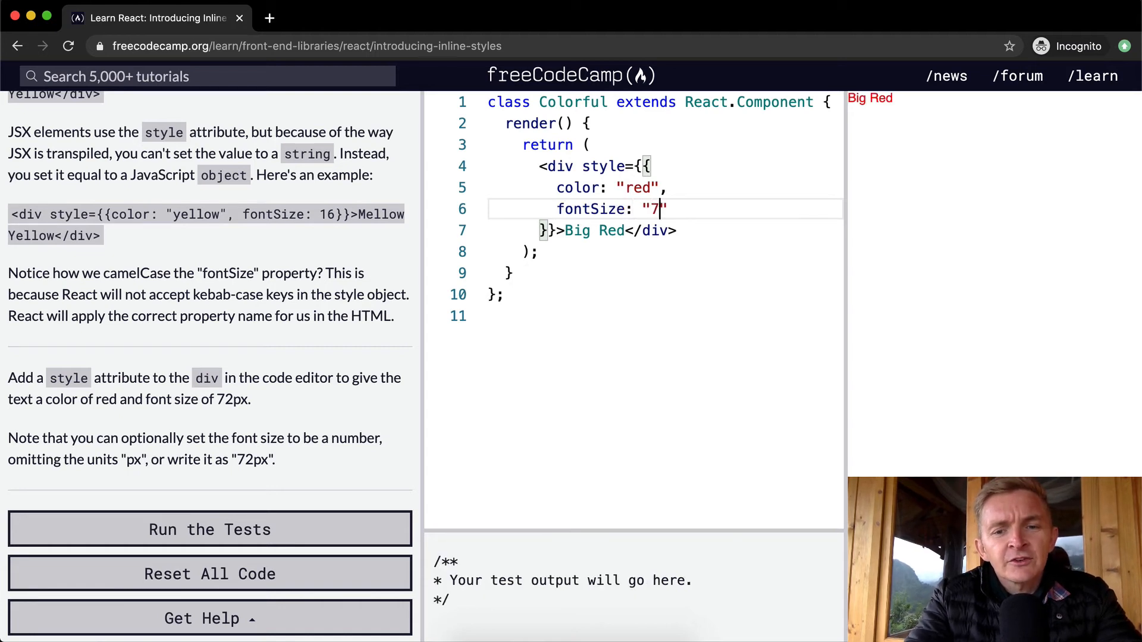
type("2px")
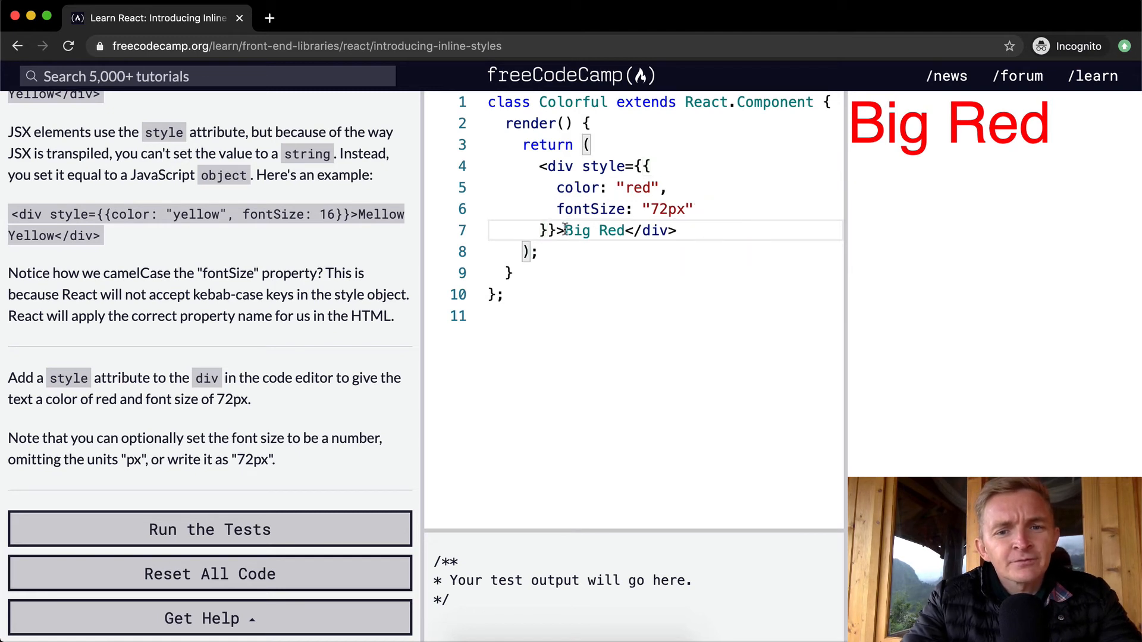
Put 'Big Red' and the closing </div> tag on separate lines
key("Enter")
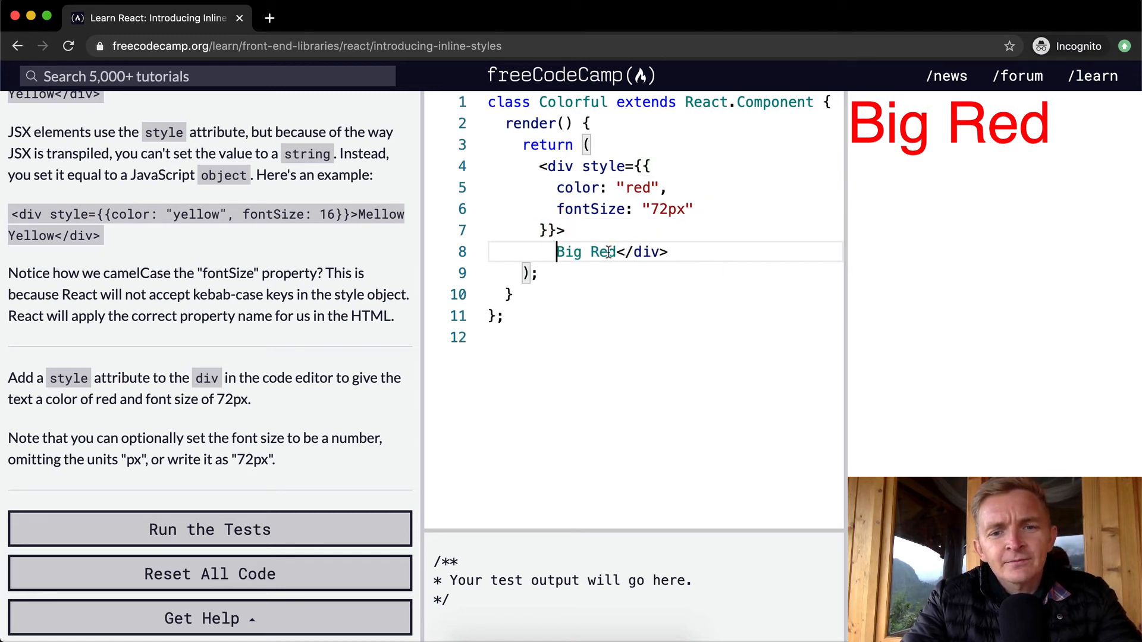
key("Enter")
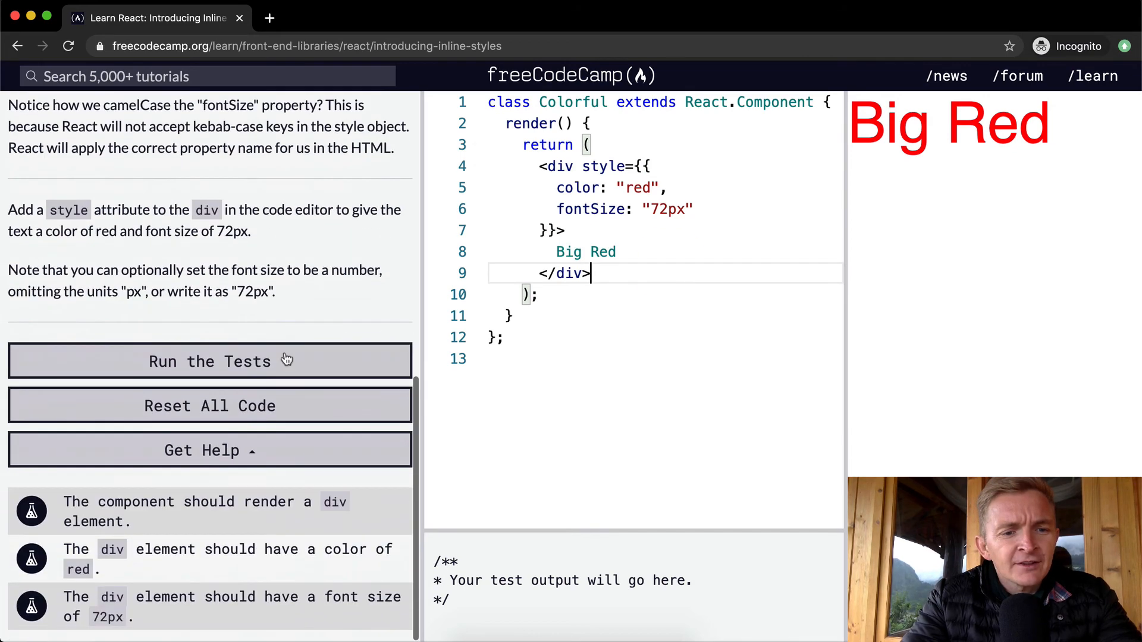
Run the challenge tests, dismiss the dialog, and rerun them to show completion
left_click(210, 361)
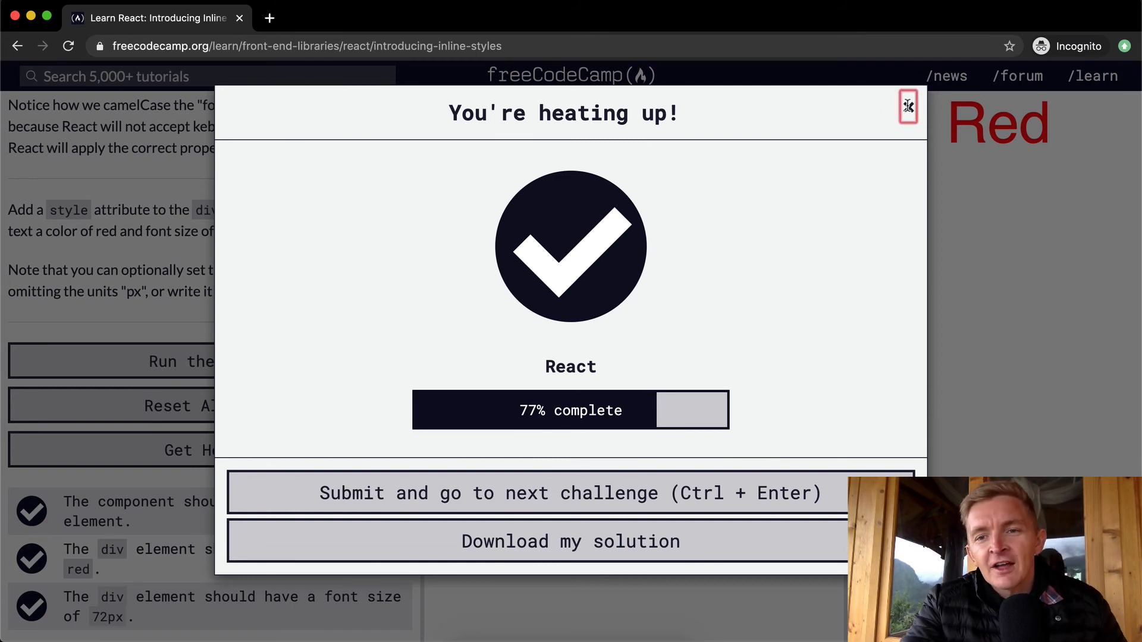
left_click(906, 105)
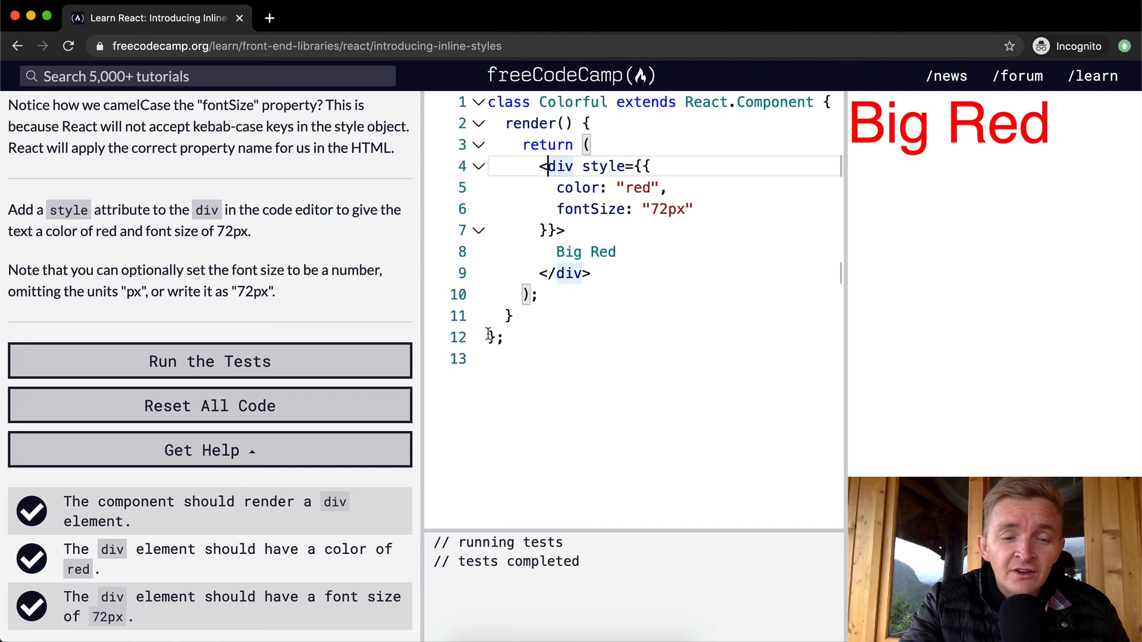
left_click(210, 361)
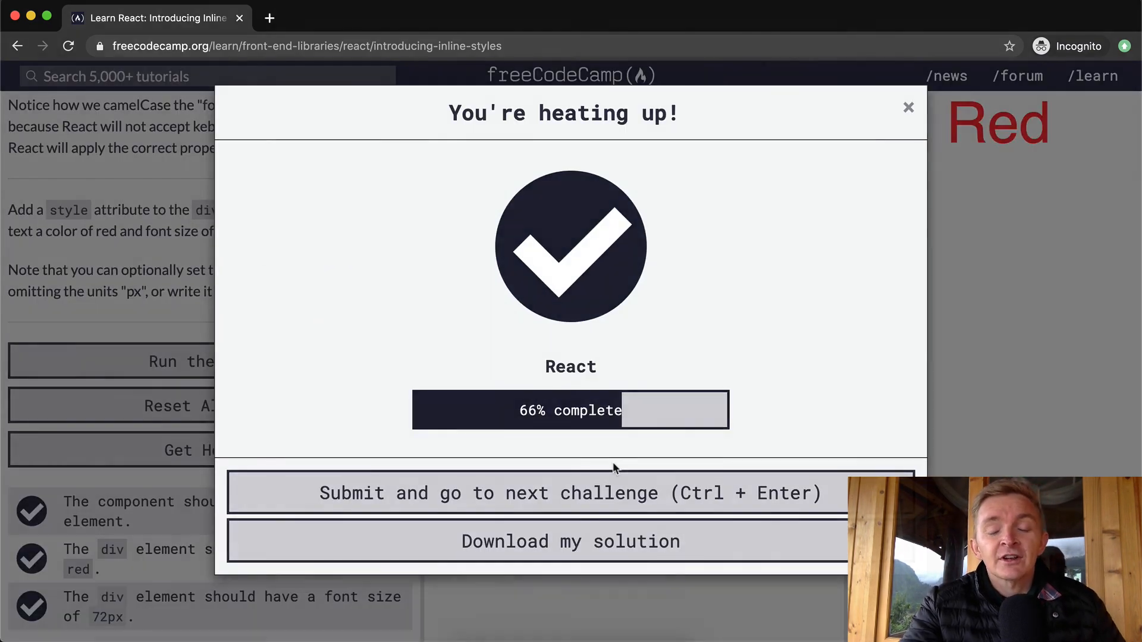